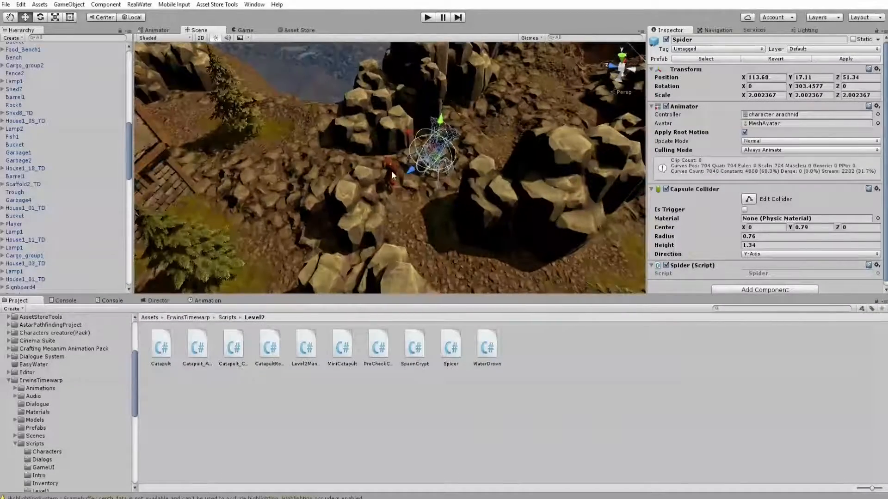
Open Spider.cs in Visual Studio from the selected Spider's script component
click(14, 223)
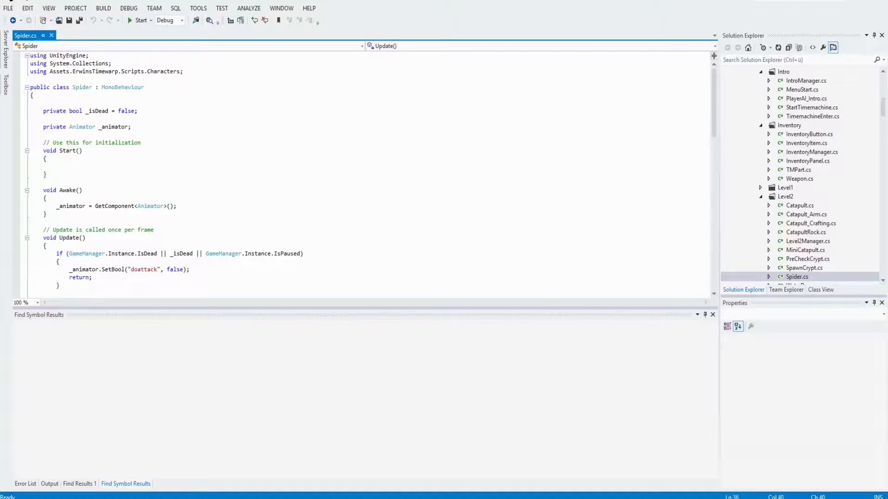
Read through the Spider's Update method and open the context menu on RotateTowards
double_click(81, 87)
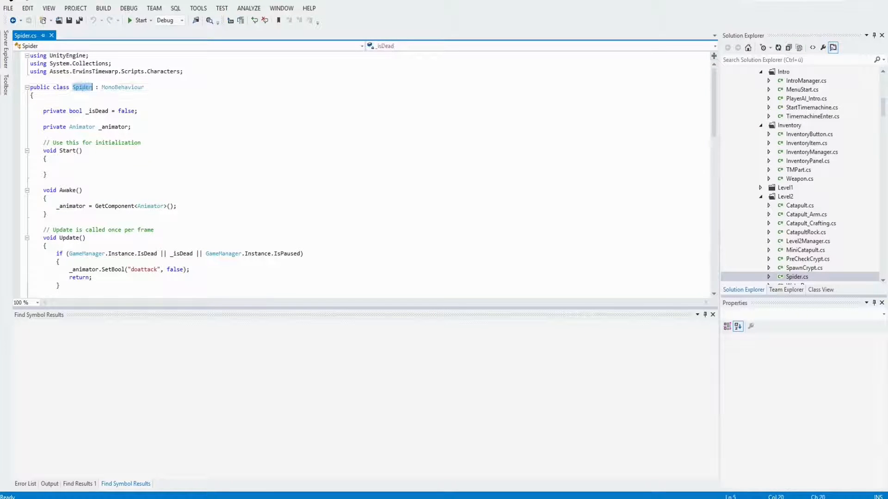
scroll(down, 3)
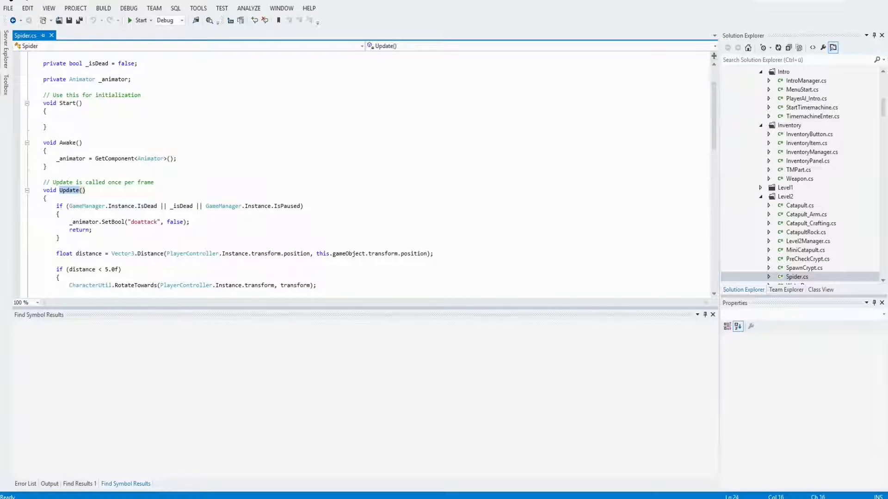
scroll(down, 3)
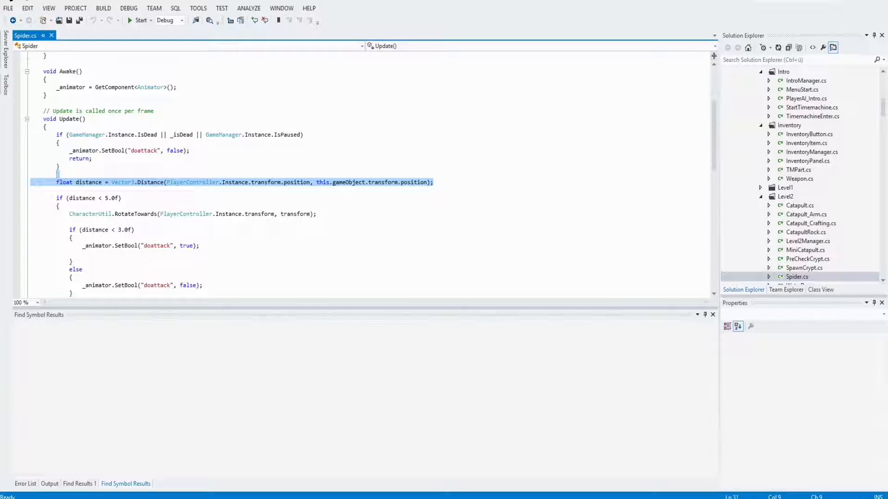
mouse_move(418, 189)
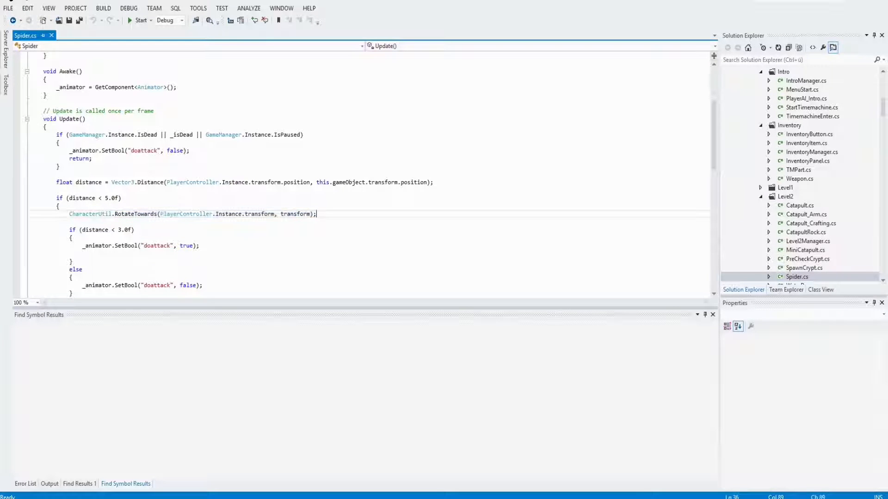
double_click(136, 214)
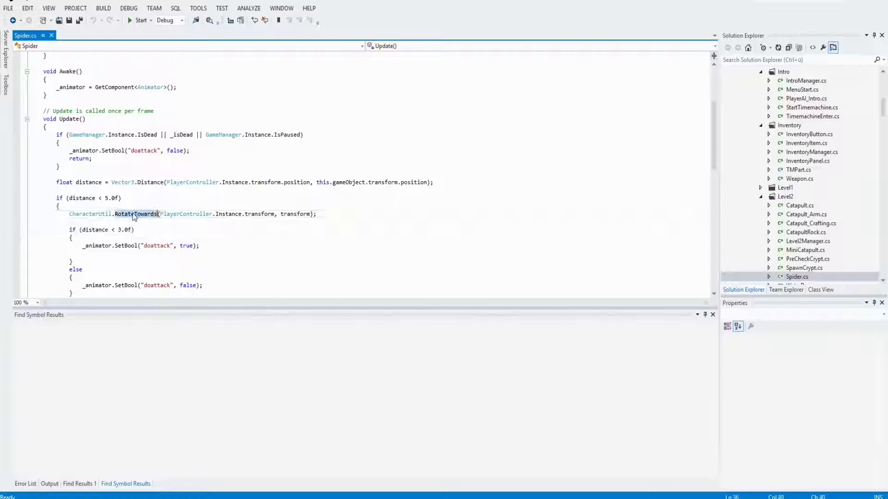
right_click(136, 214)
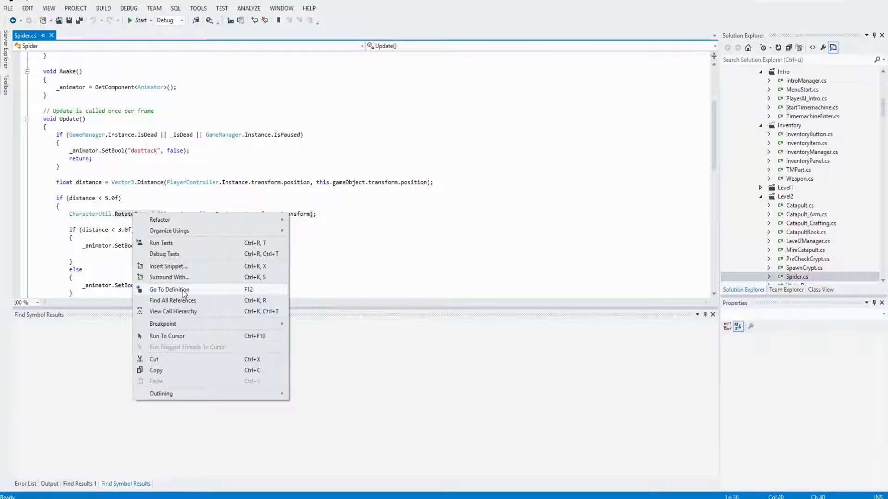
Go to the RotateTowards definition and highlight direction, LookRotation and Slerp lines
click(169, 290)
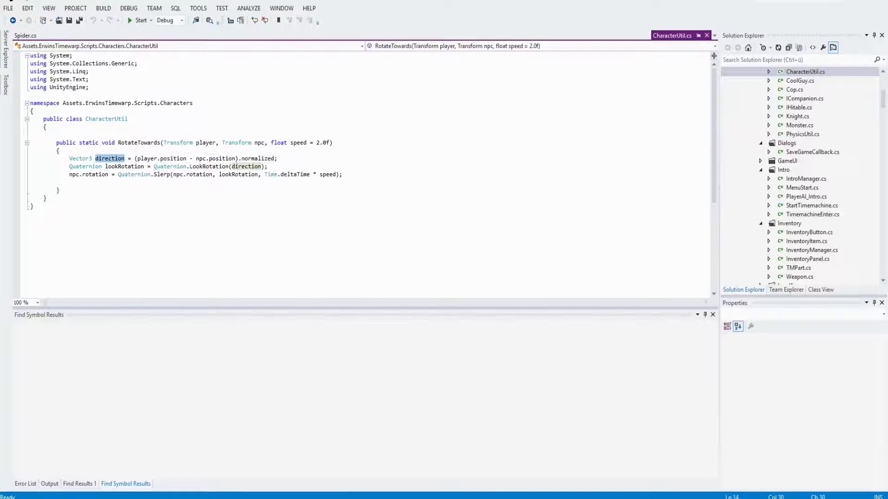
double_click(170, 166)
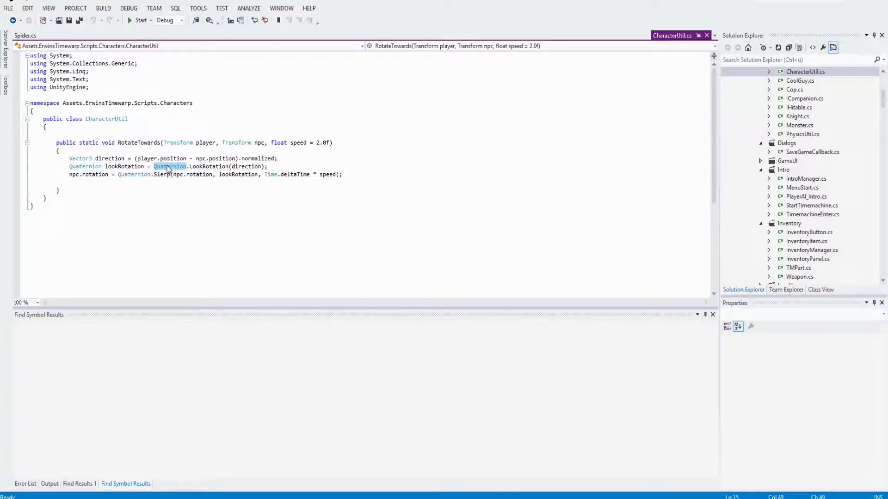
double_click(208, 166)
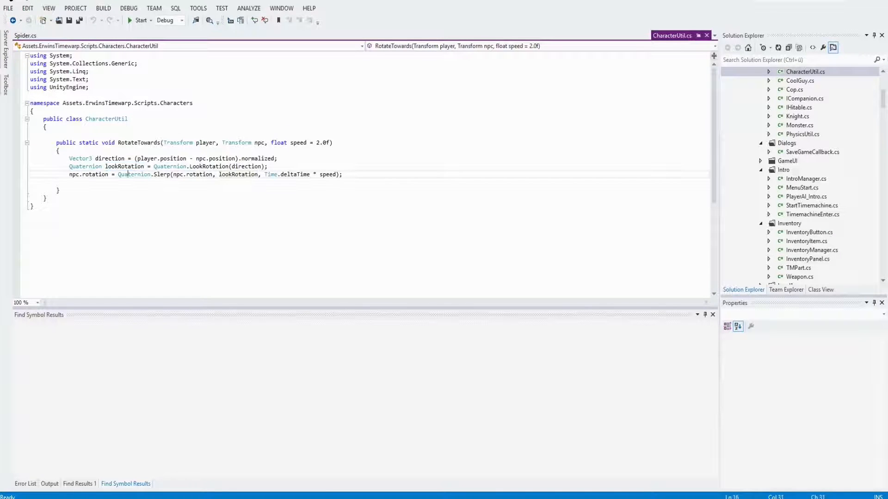
double_click(161, 174)
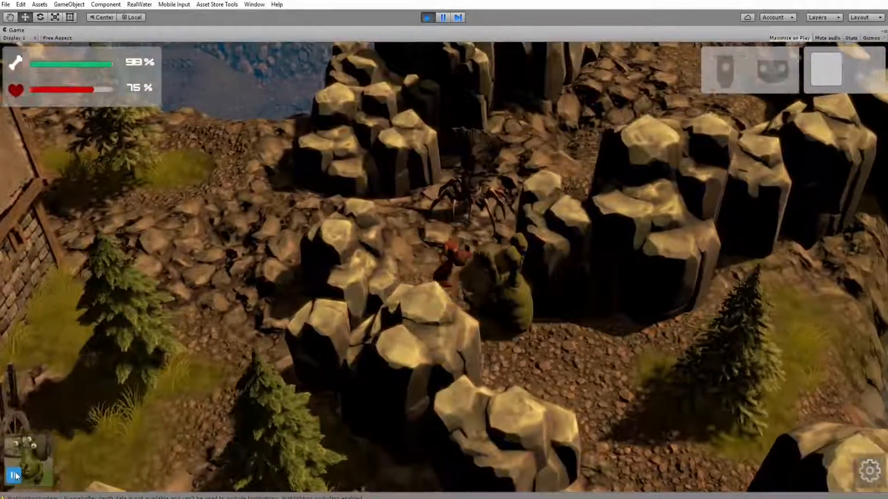
Stop the running game after the spider turns toward the dog
click(426, 17)
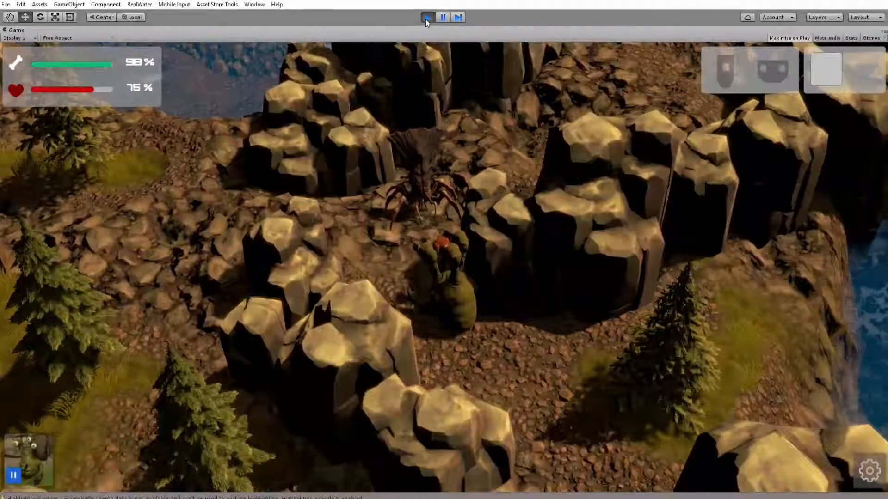
click(442, 17)
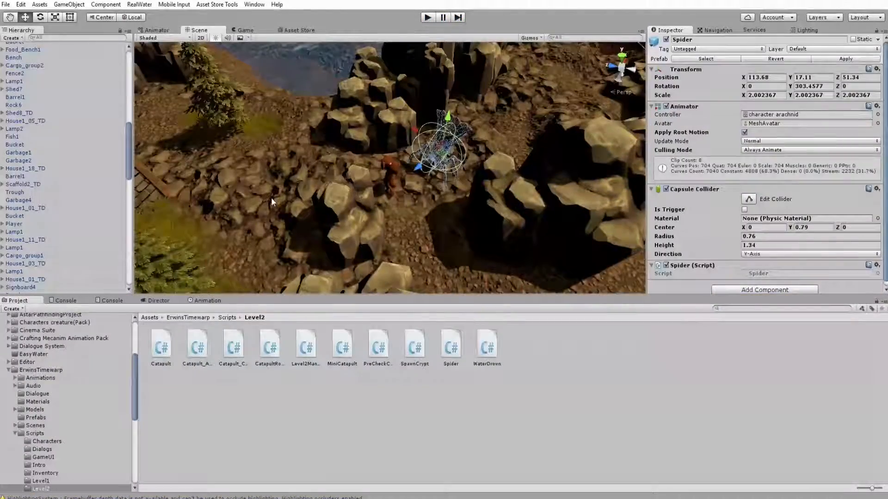